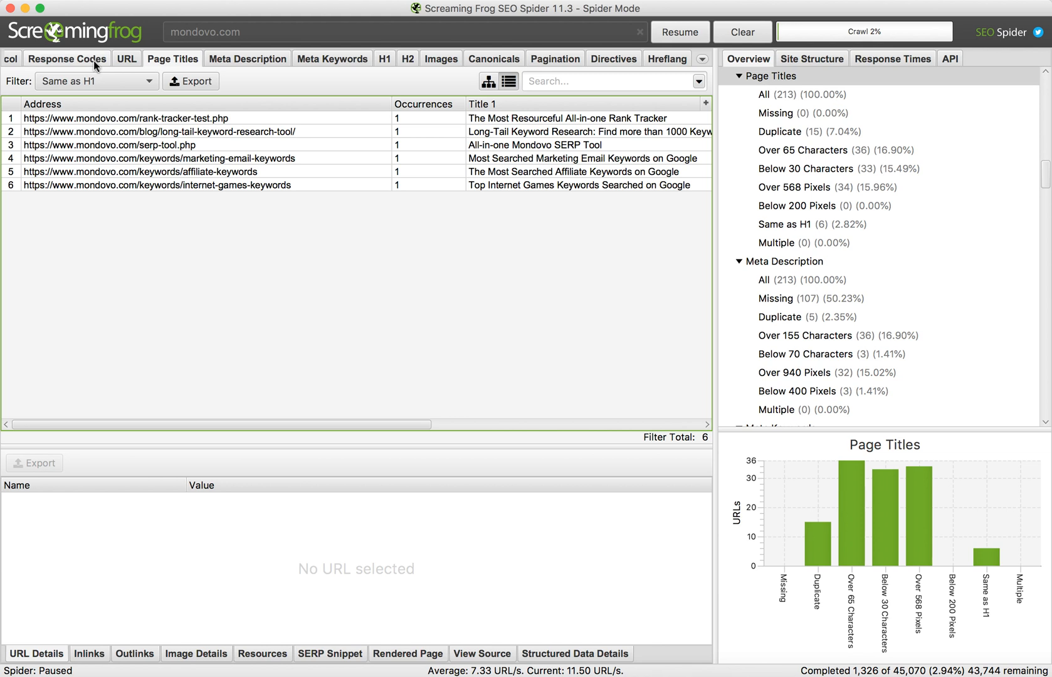
mouse_move(441, 70)
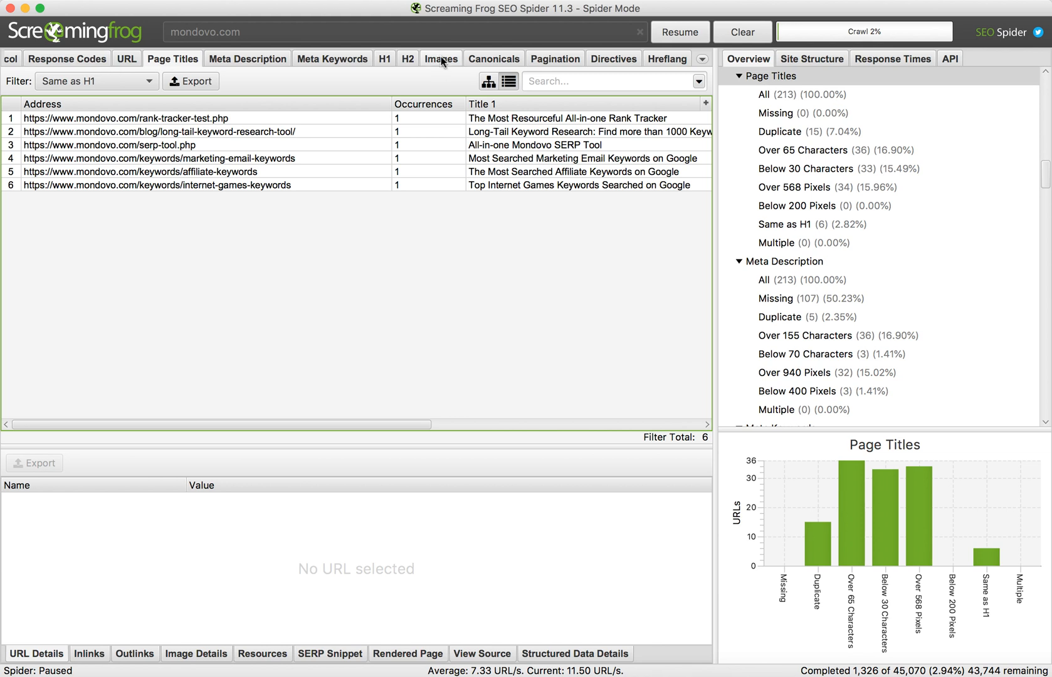
Filter the Images report to the 115 images missing alt text
click(440, 59)
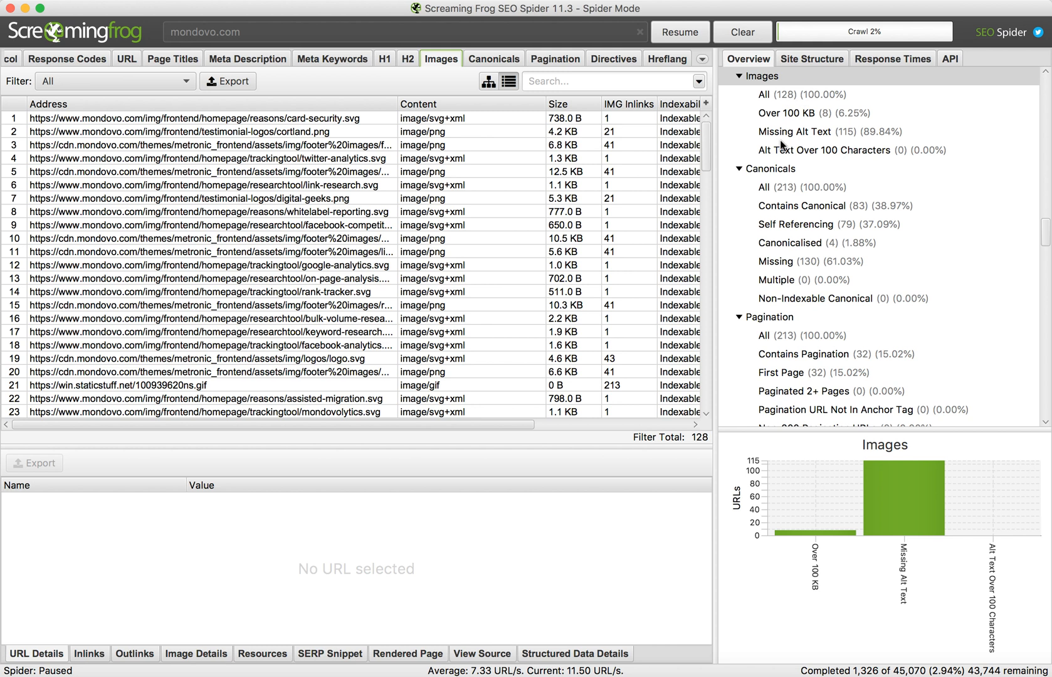
click(811, 131)
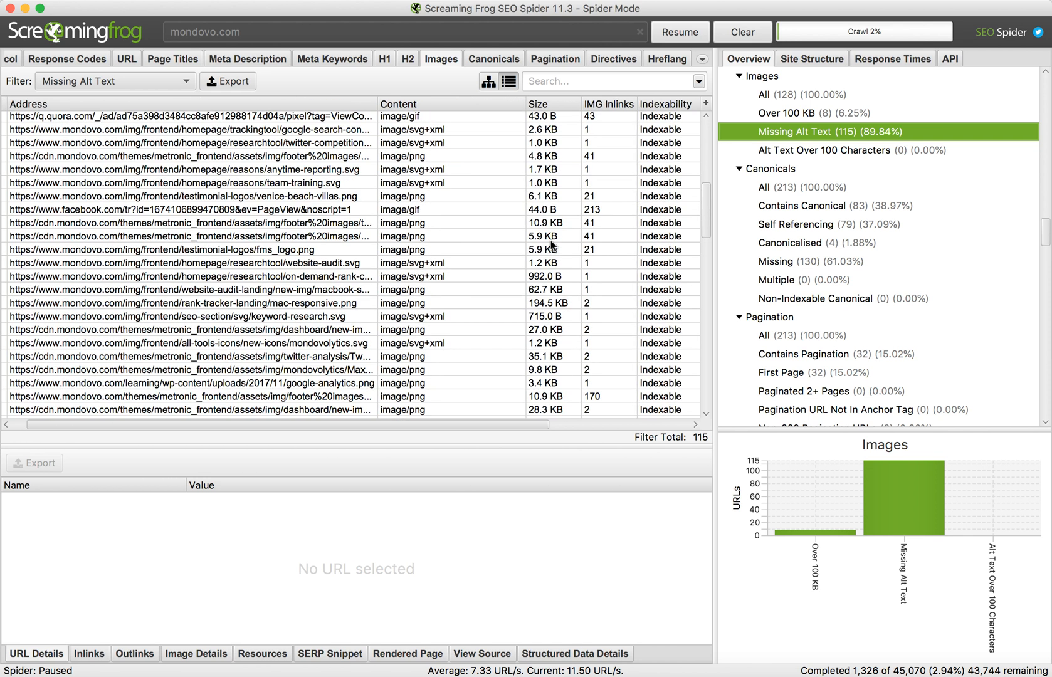
Review the alt-text-over-100-characters and over-100 KB filters, then return to all 128 images
click(824, 149)
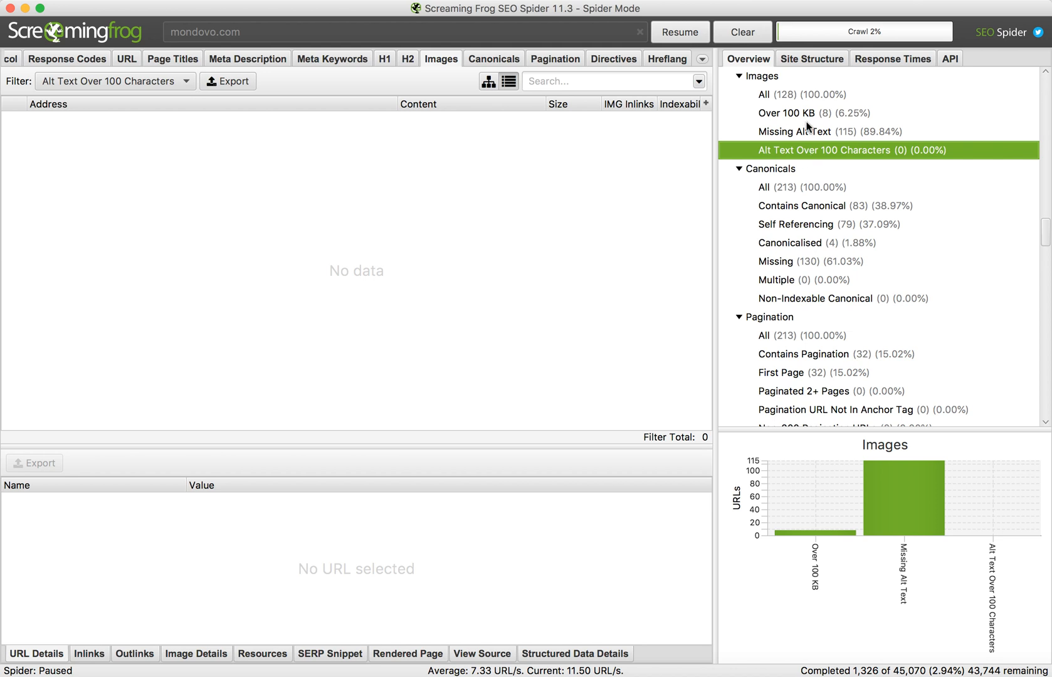
click(795, 113)
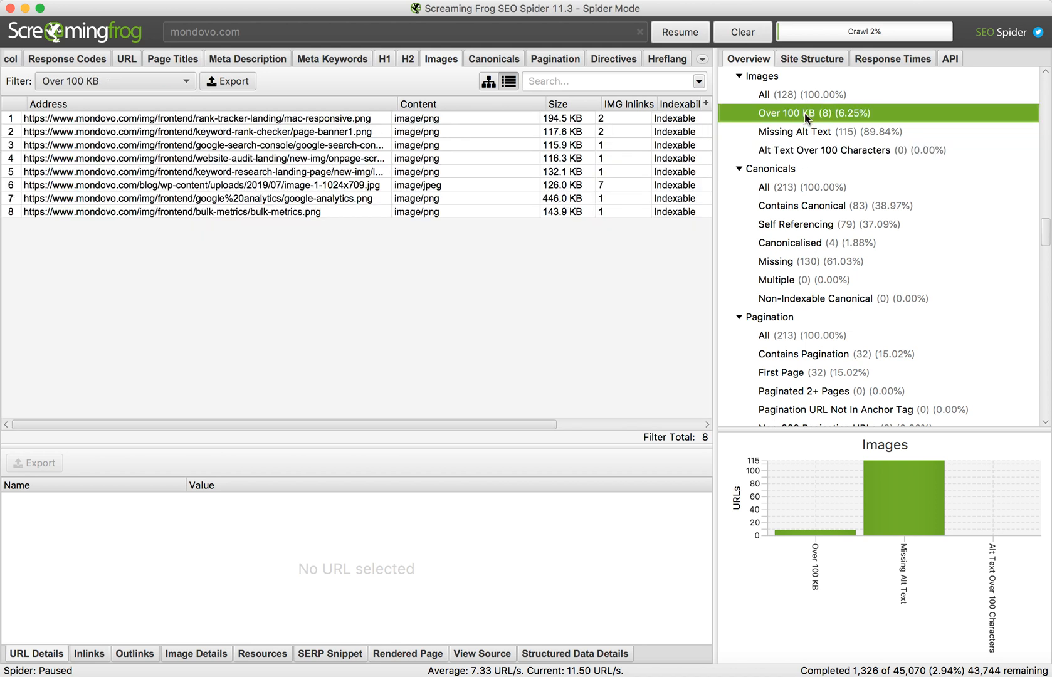
mouse_move(805, 119)
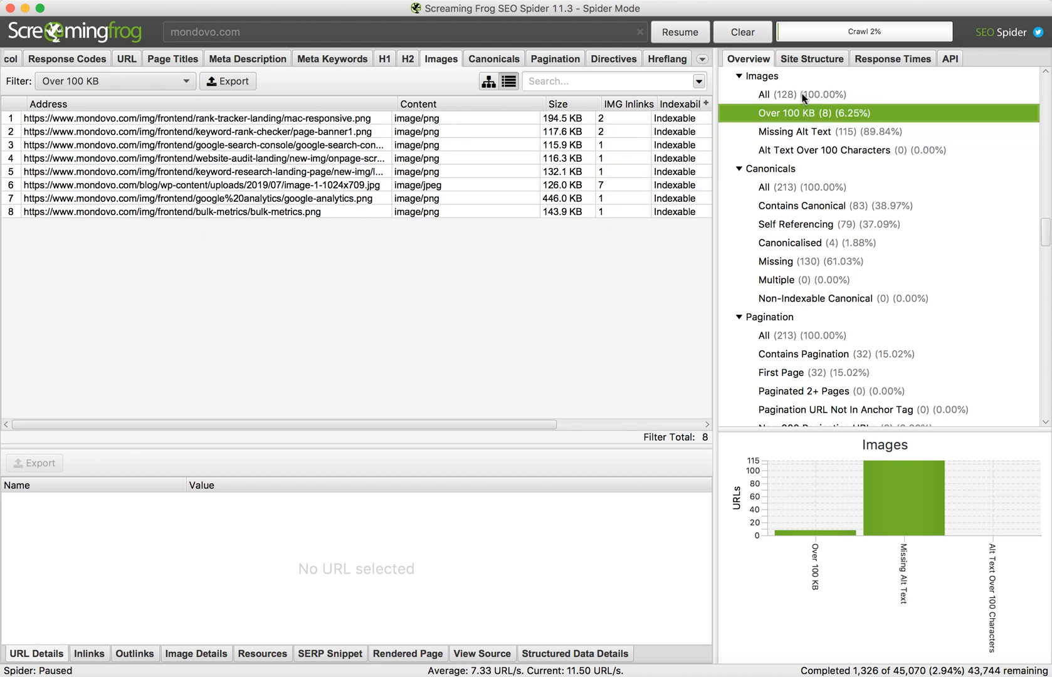
click(765, 94)
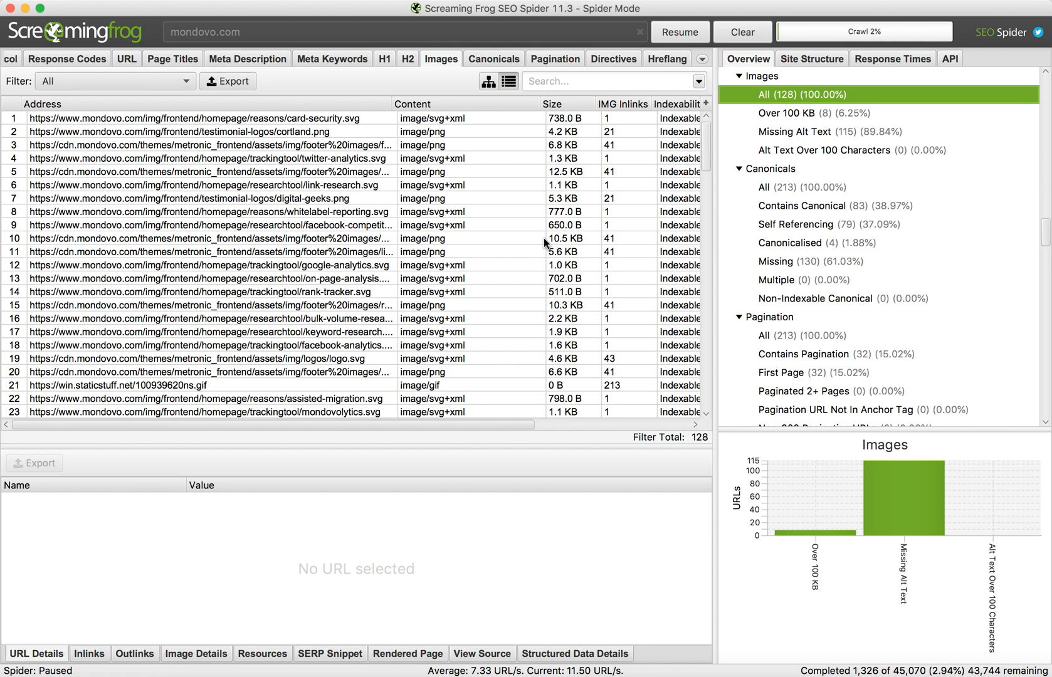
scroll(right, 3)
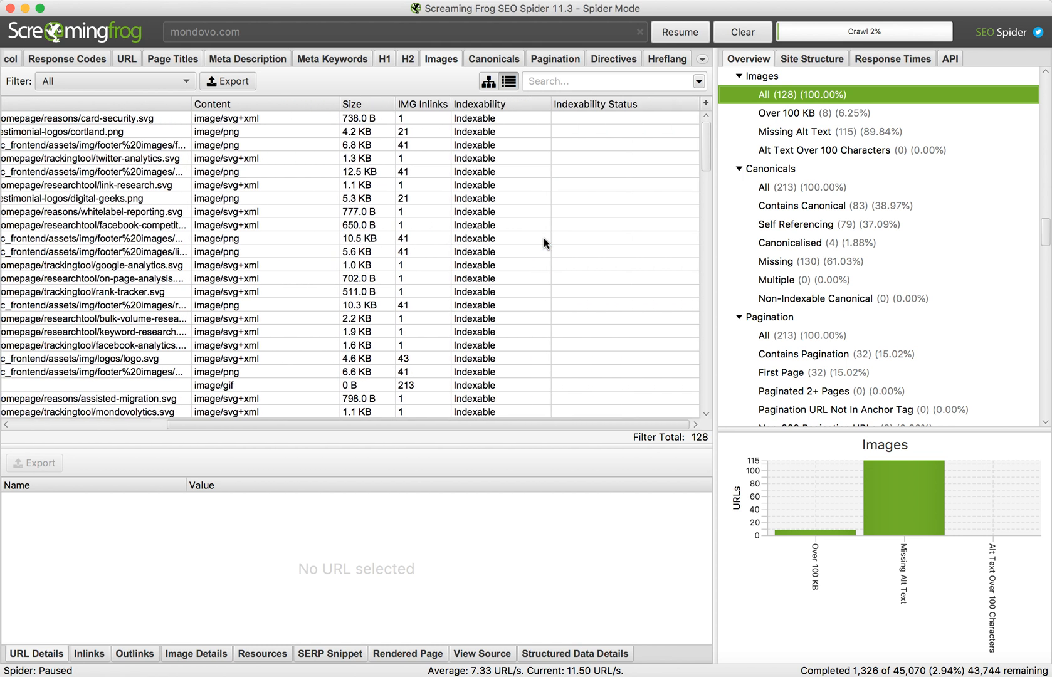